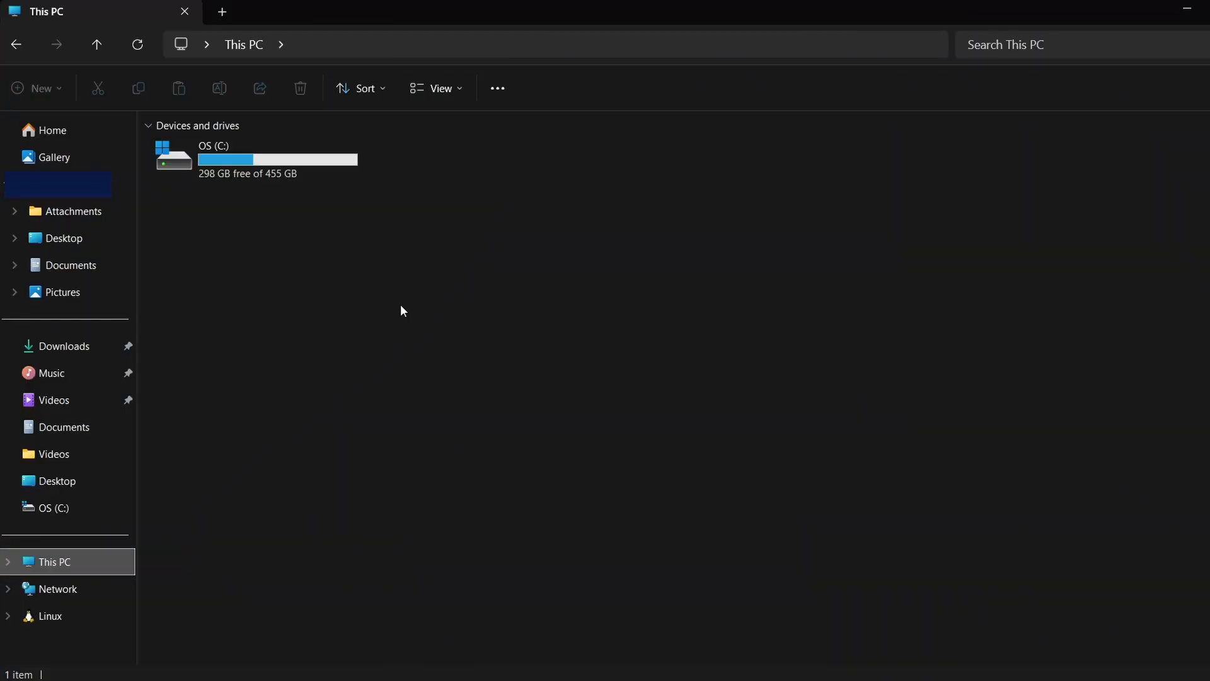
Navigate to the AppData Local folder via %localappdata% in the address bar
{"action": "left_click", "coordinate": [437, 88]}
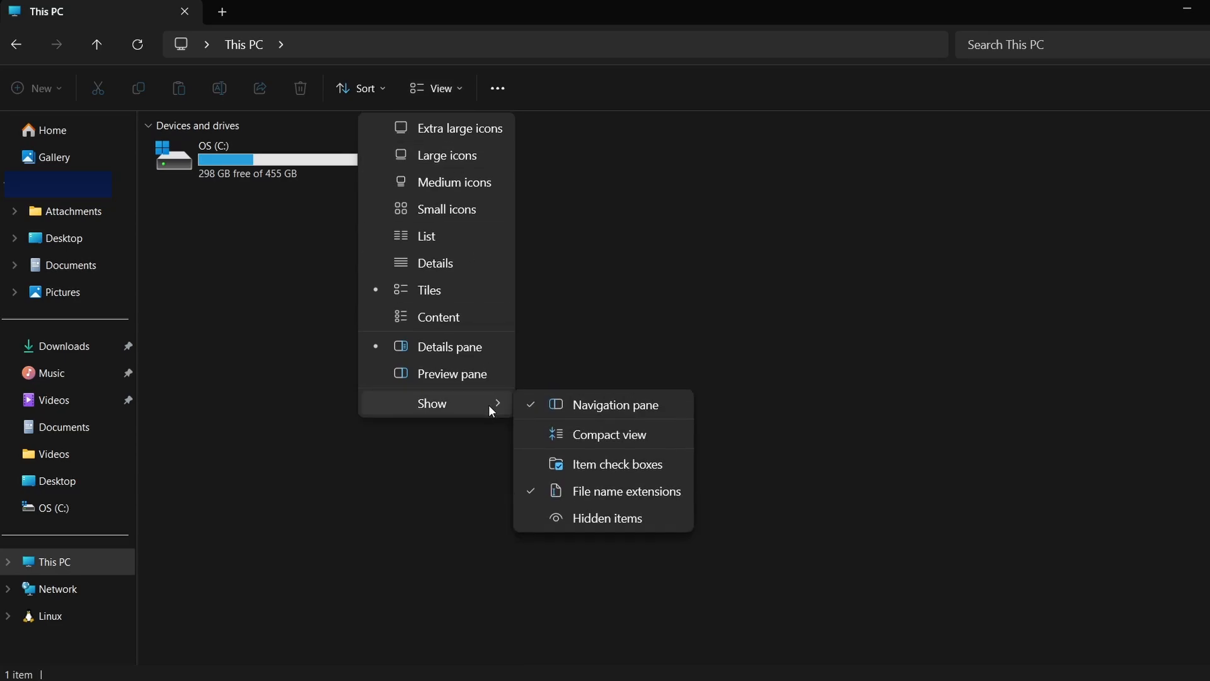
{"action": "left_click", "coordinate": [450, 300]}
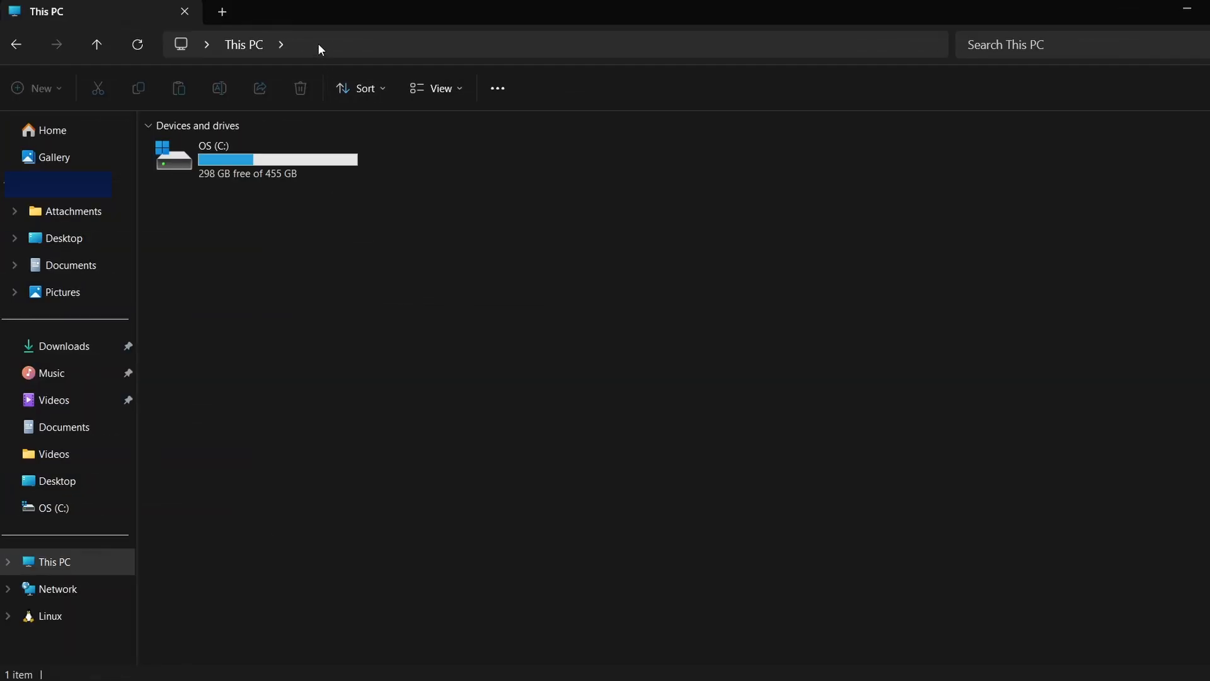
{"action": "type", "text": "%localappd"}
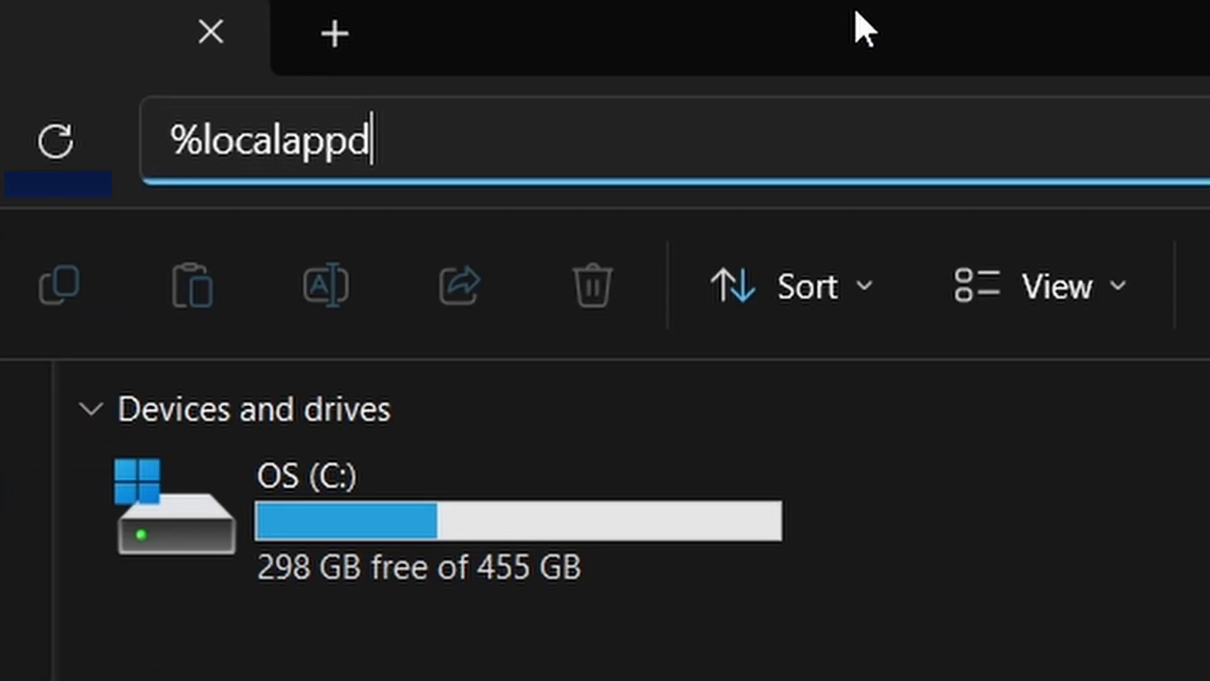
{"action": "type", "text": "ata%"}
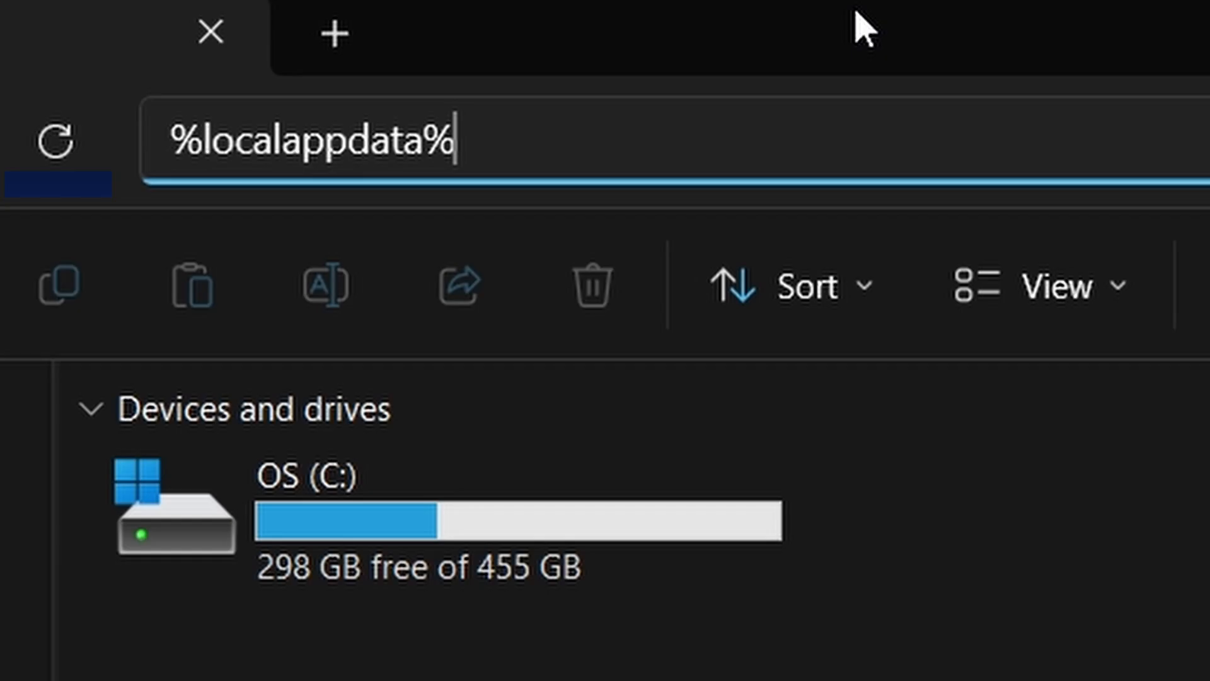
{"action": "key", "text": "Enter"}
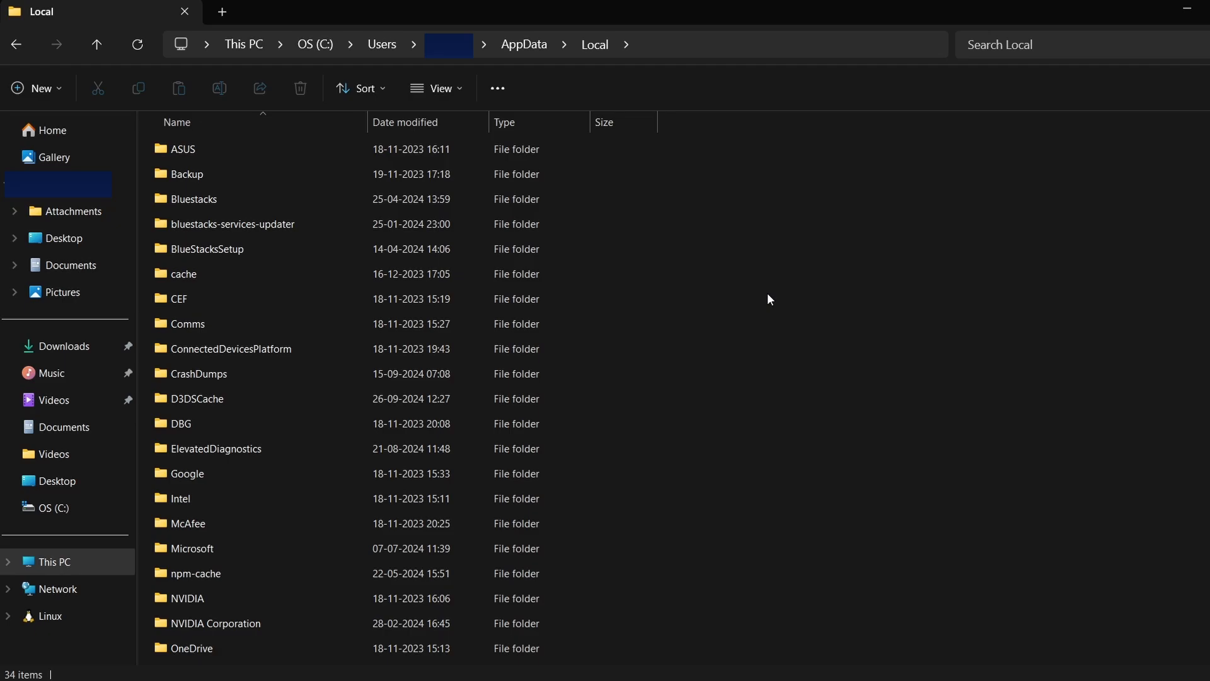
Scroll down the Local folder list until Poppy_Playtime comes into view
{"action": "scroll", "scroll_direction": "down", "scroll_amount": 3}
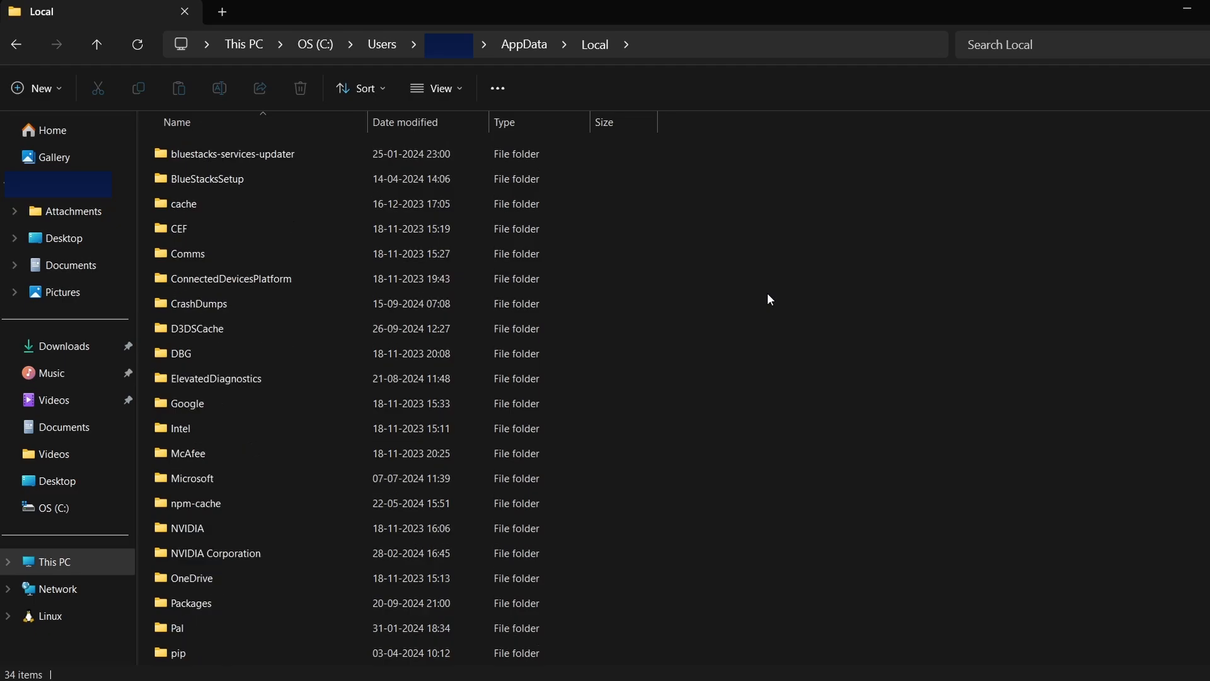
{"action": "scroll", "scroll_direction": "down", "scroll_amount": 3}
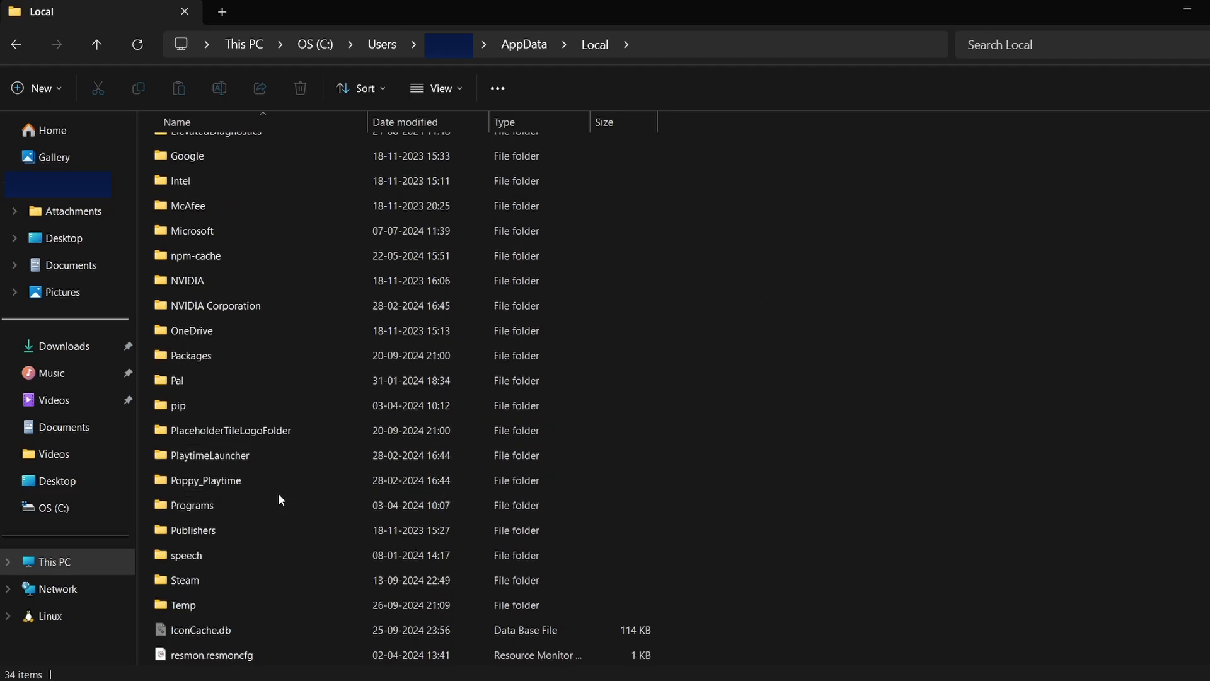
Browse into Poppy_Playtime\Saved\SaveGames and briefly select its four .sav files
{"action": "double_click", "coordinate": [205, 480]}
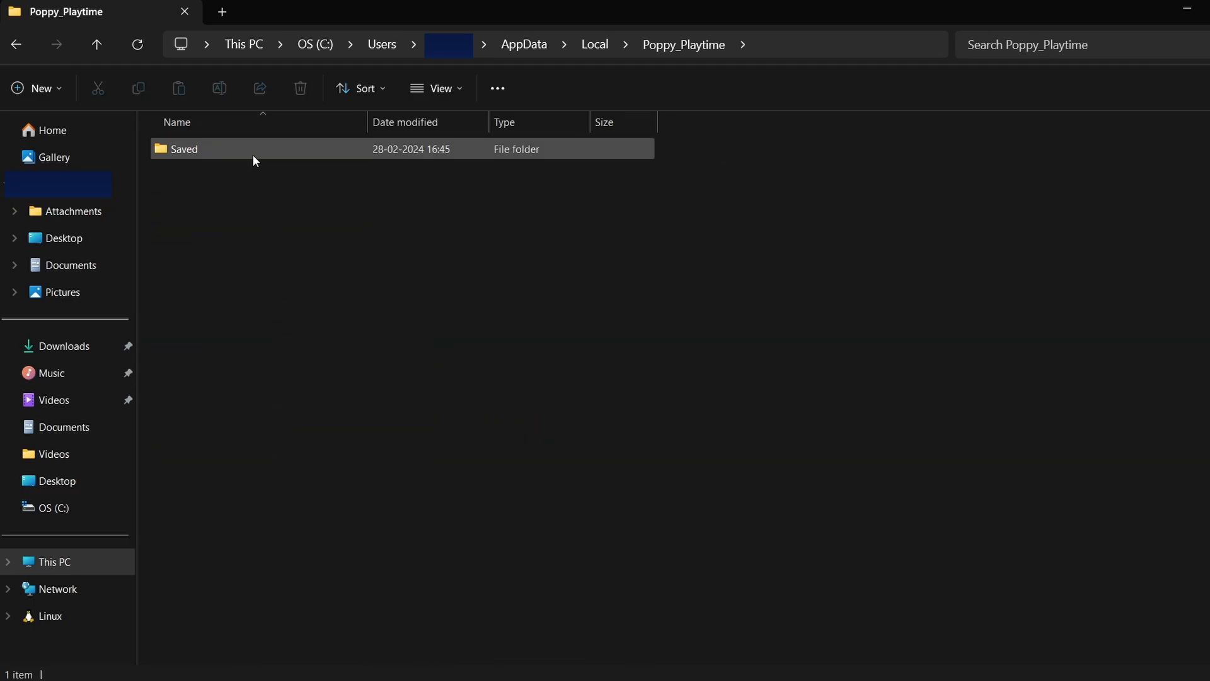
{"action": "double_click", "coordinate": [184, 149]}
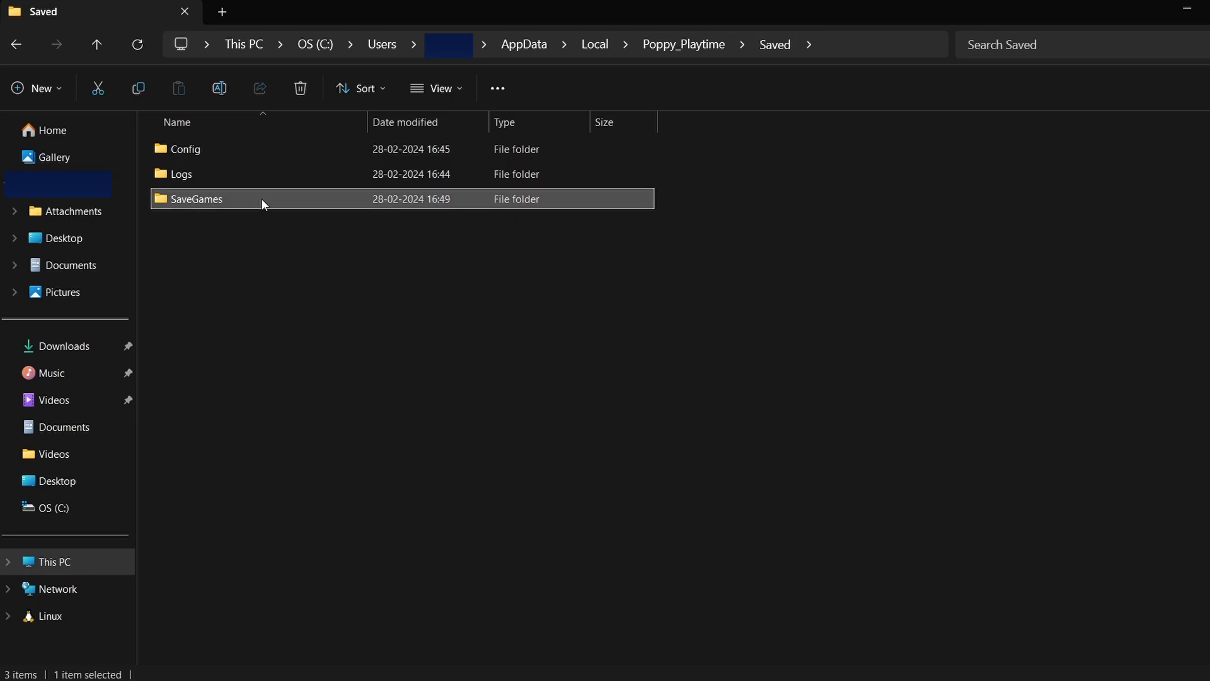
{"action": "double_click", "coordinate": [195, 198]}
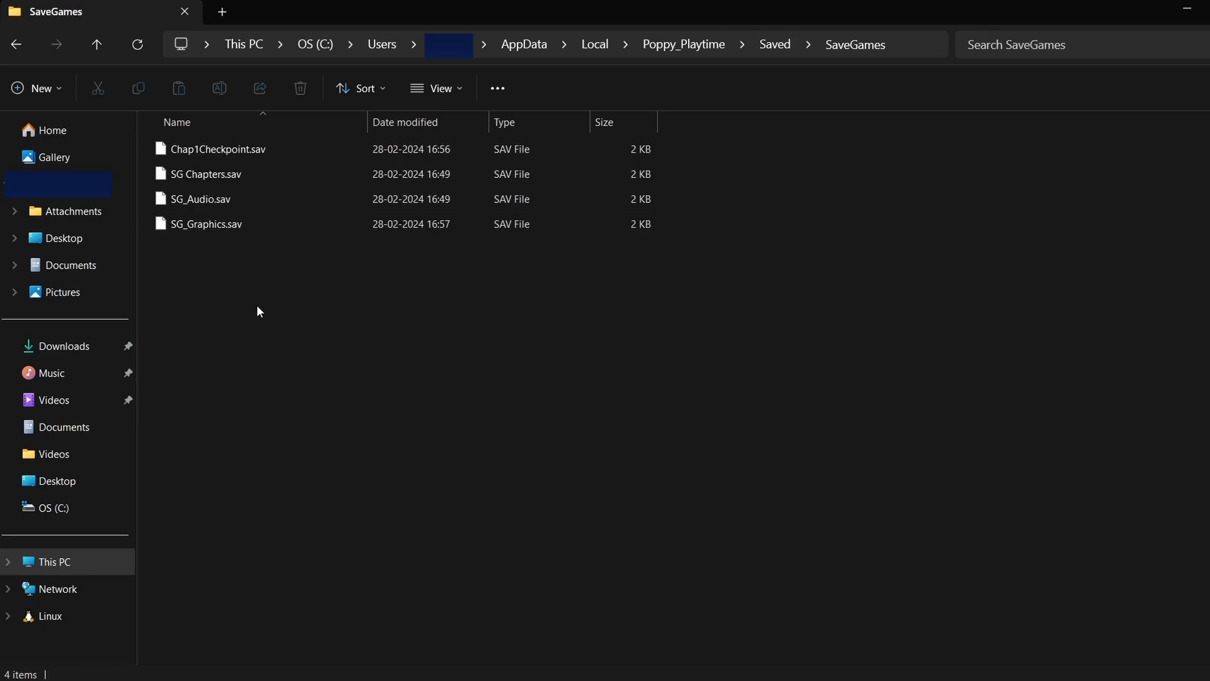
{"action": "key", "text": "ctrl+a"}
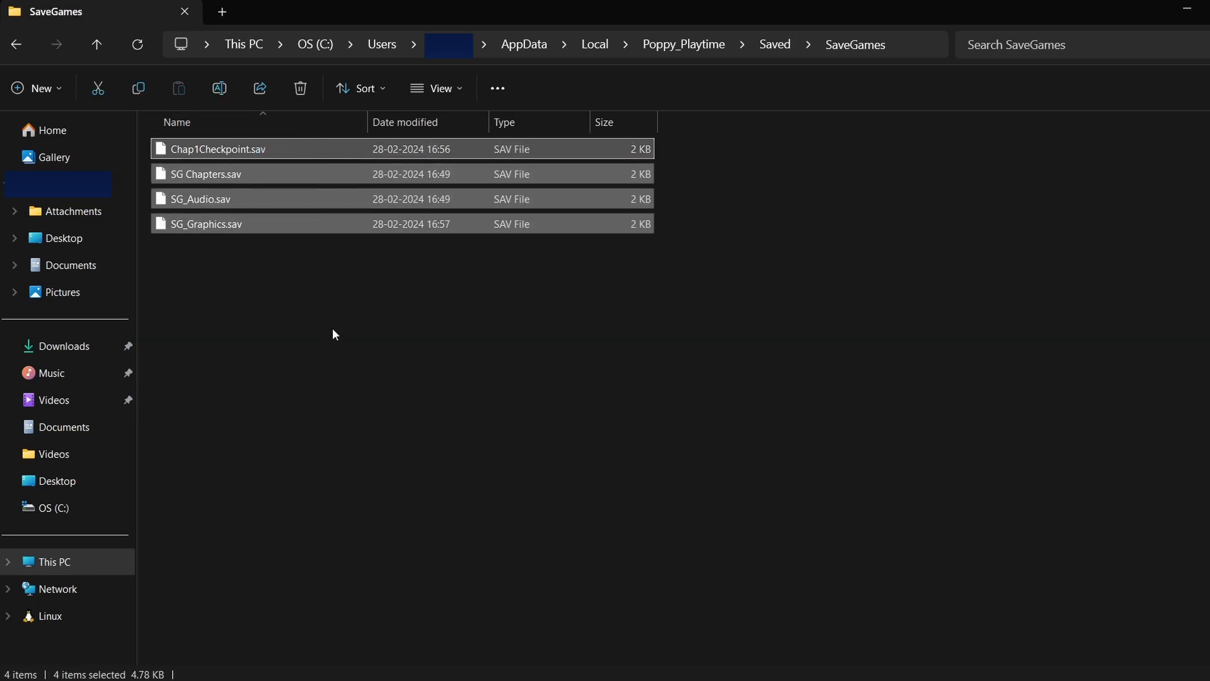
{"action": "left_click", "coordinate": [336, 343]}
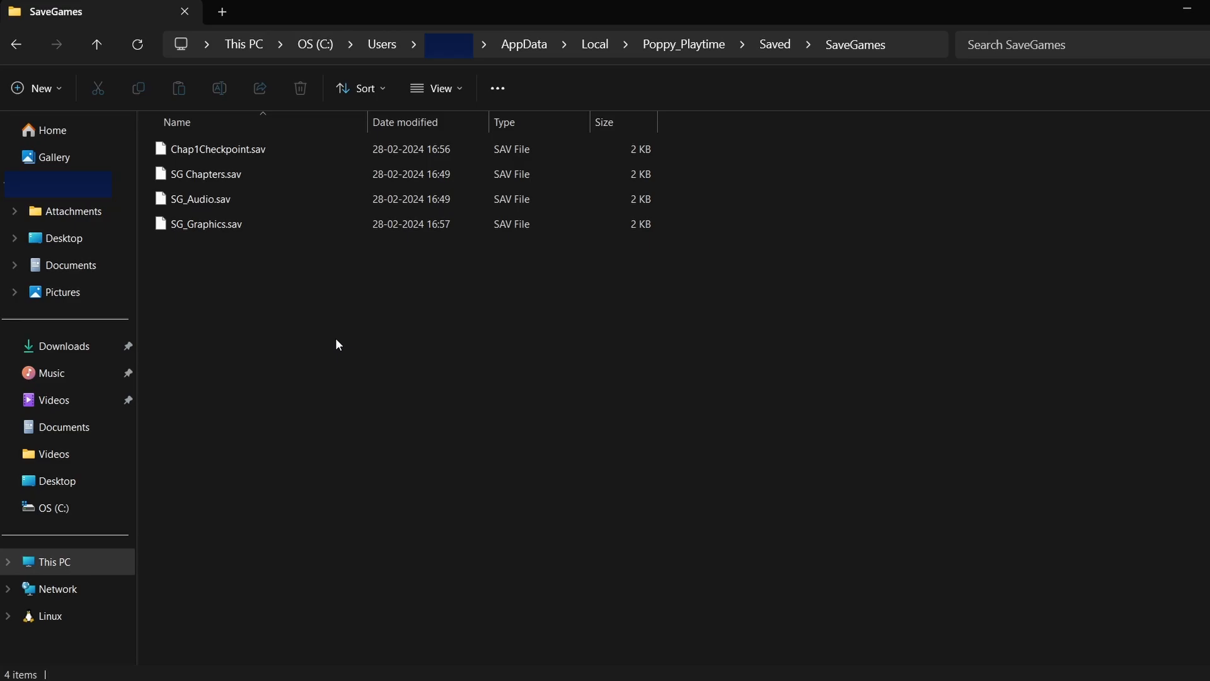